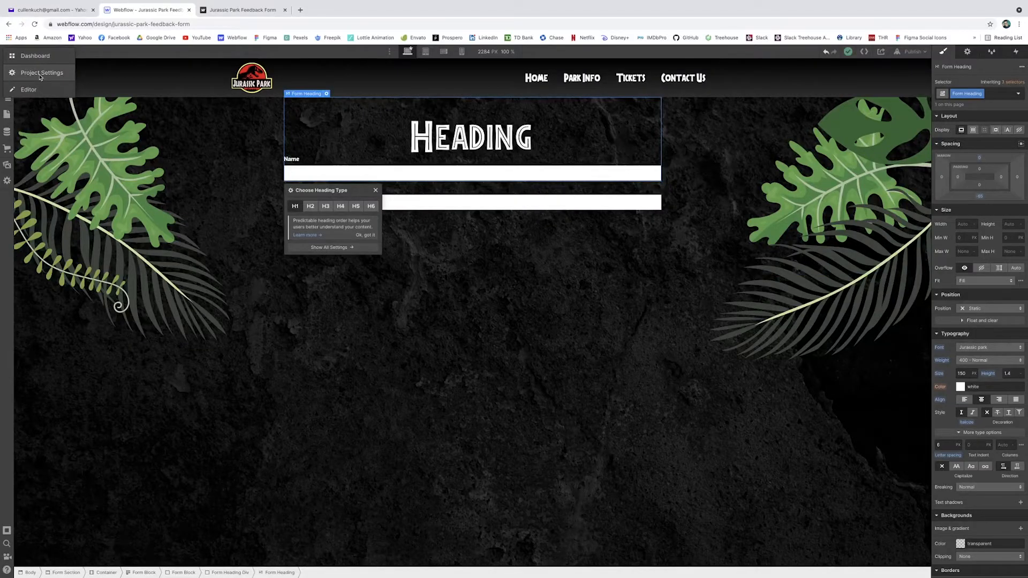
# Step: Leave the Designer for the Jurassic Park Feedback Form's Project Settings dashboard
pyautogui.click(42, 72)
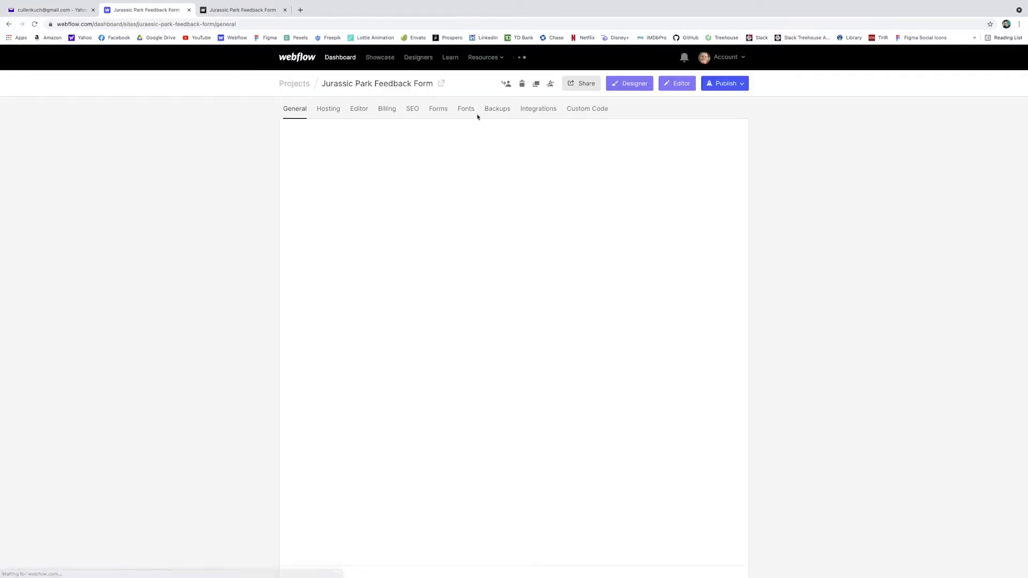
# Step: Show the Fonts section listing the uploaded Jurassic Park font with its sans-serif fallback
pyautogui.click(465, 108)
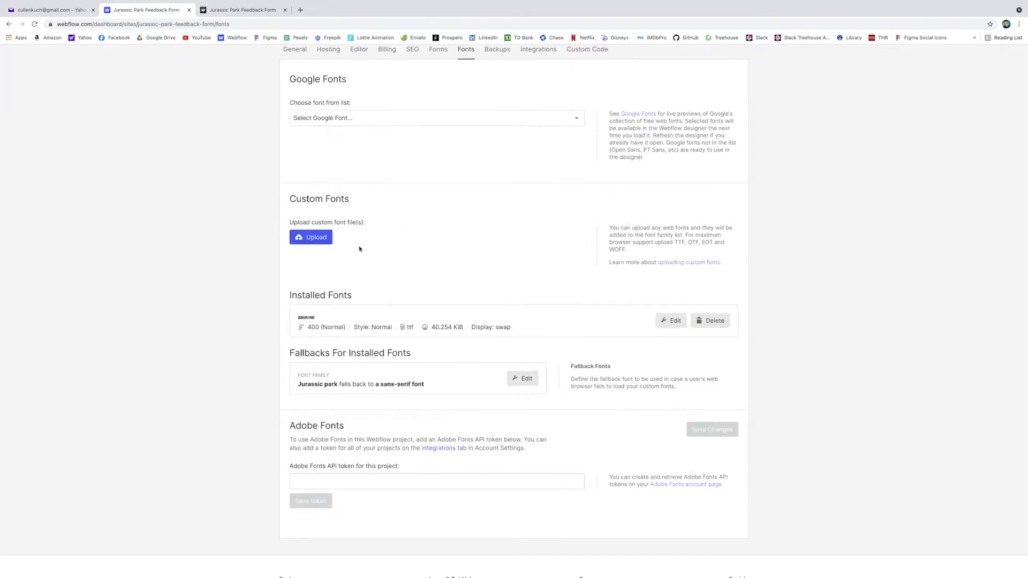
pyautogui.moveTo(693, 252)
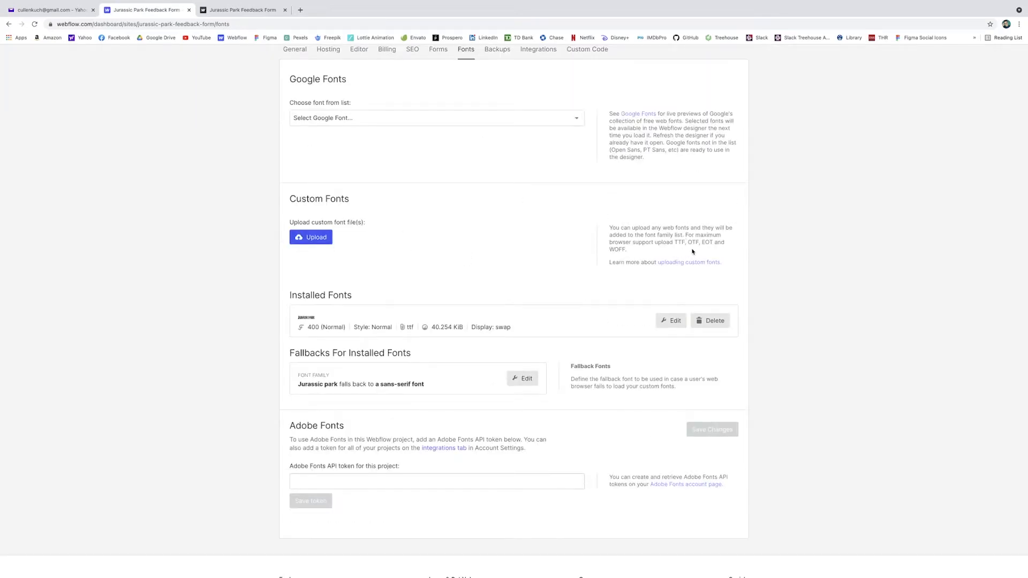